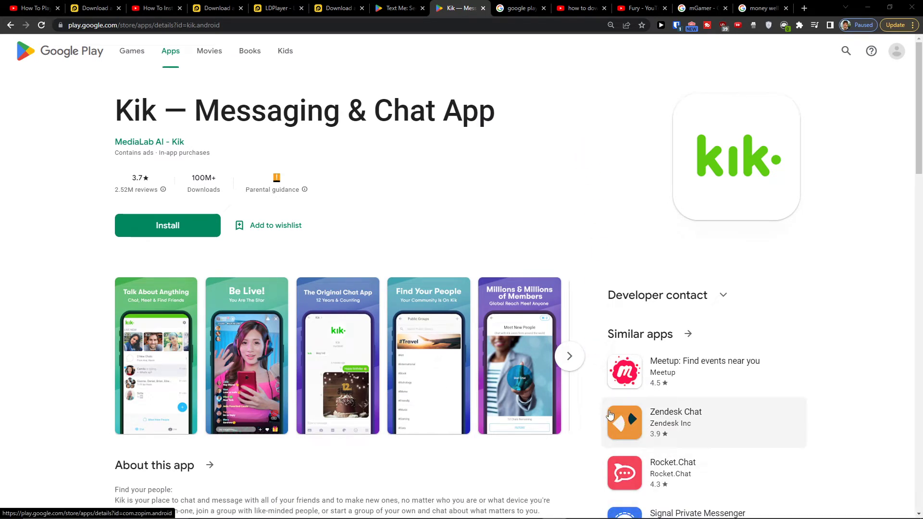
pyautogui.moveTo(602, 411)
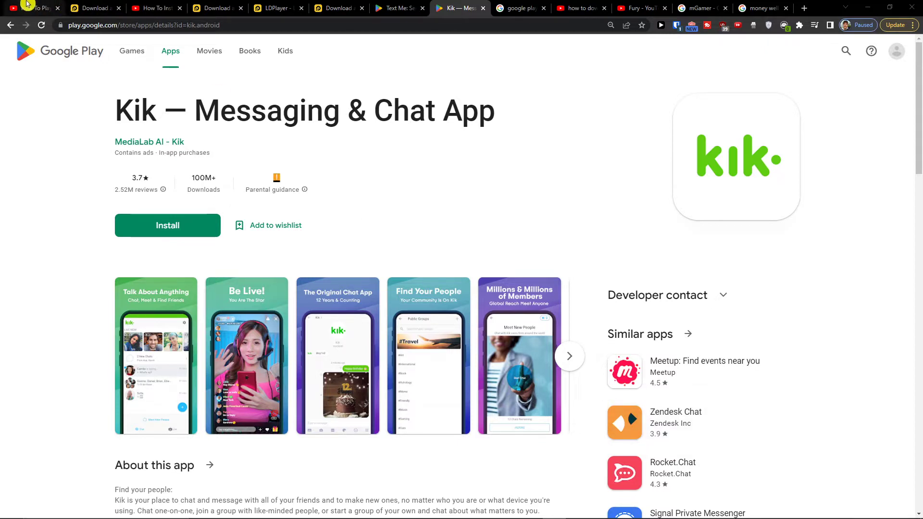
# Step: Start downloading the LDPlayer 9 Windows installer from the LDPlayer website
pyautogui.click(33, 8)
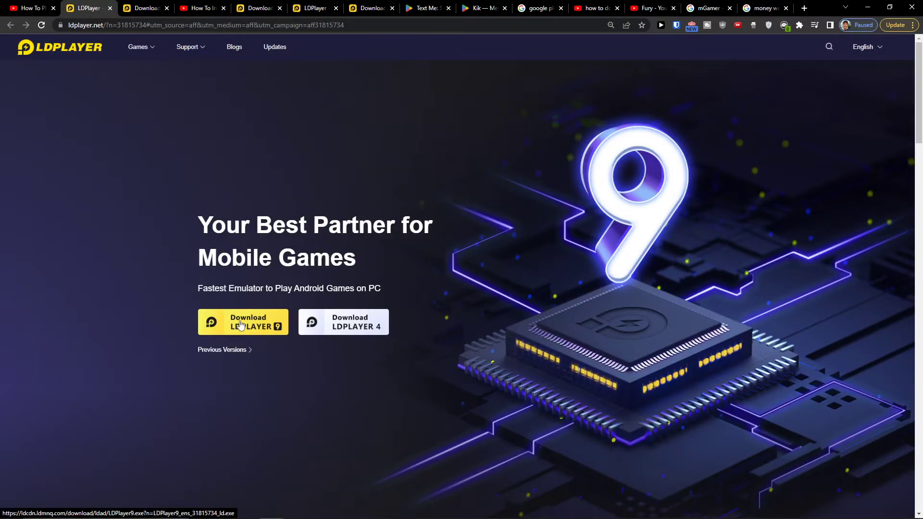
pyautogui.moveTo(243, 328)
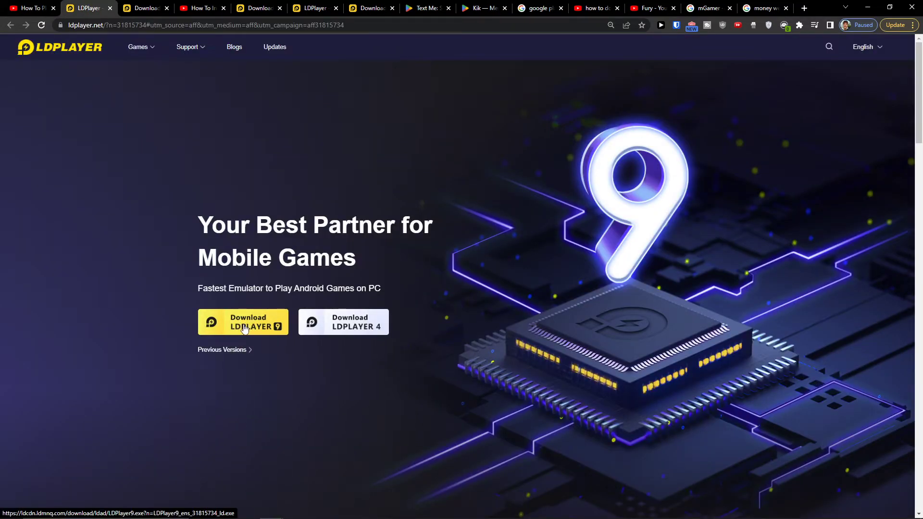
pyautogui.click(242, 322)
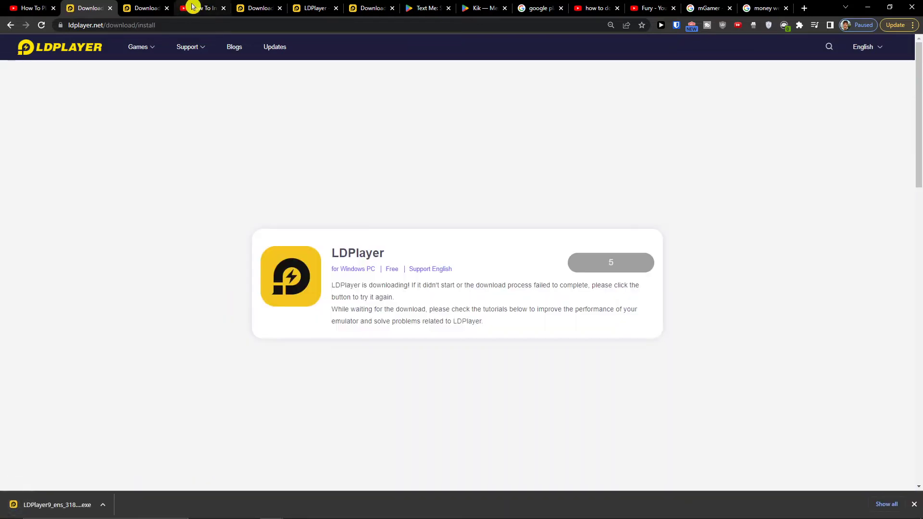
pyautogui.moveTo(492, 220)
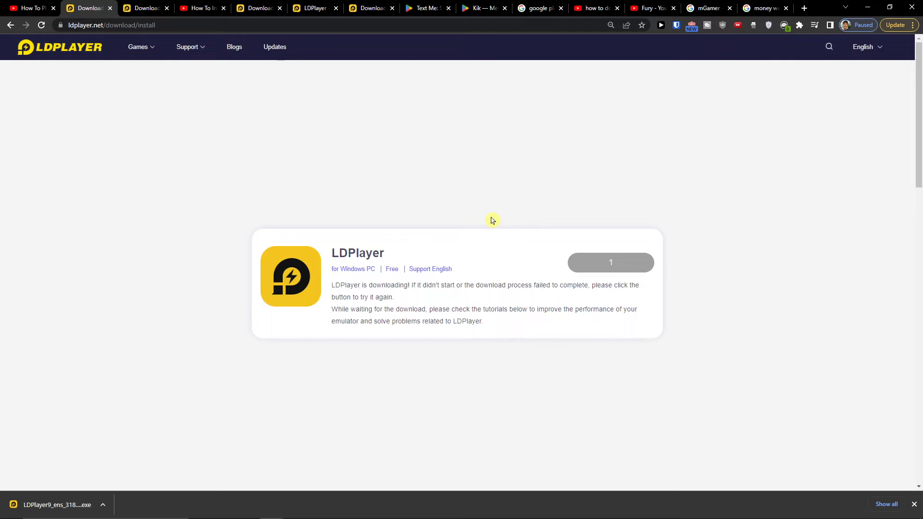
# Step: Skim the LDPlayer install tutorial video, jumping from its start to about one minute in
pyautogui.click(200, 8)
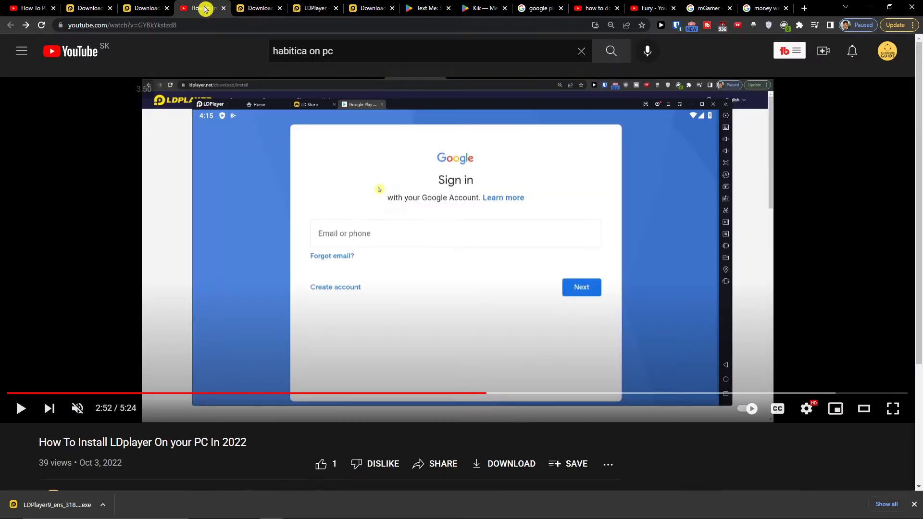
pyautogui.moveTo(25, 394)
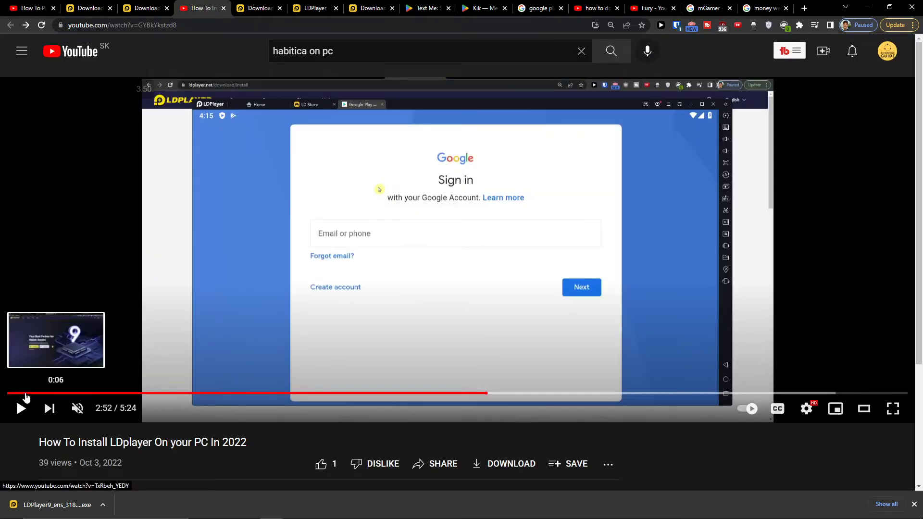
pyautogui.click(19, 408)
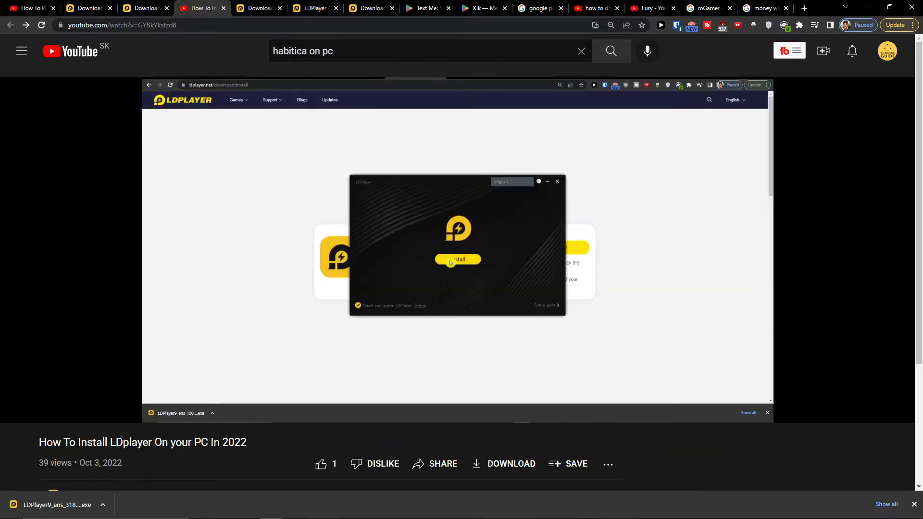
pyautogui.click(544, 305)
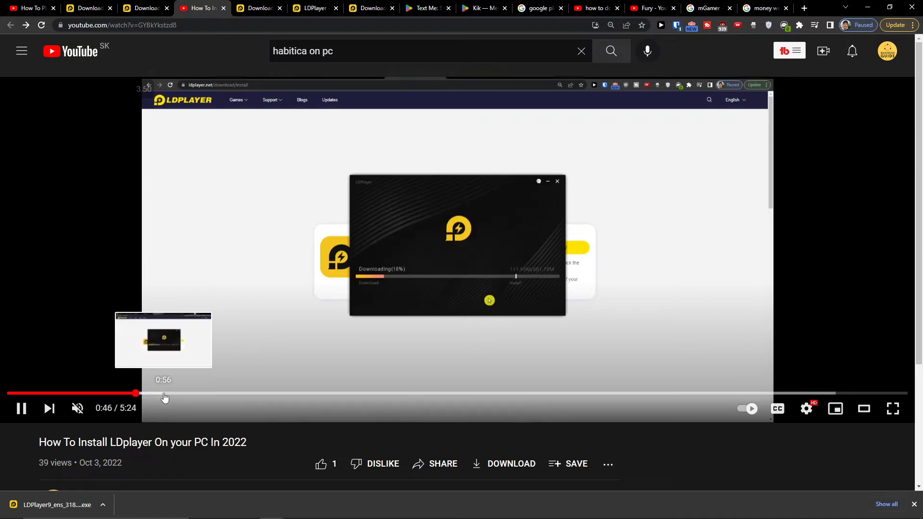
pyautogui.click(245, 393)
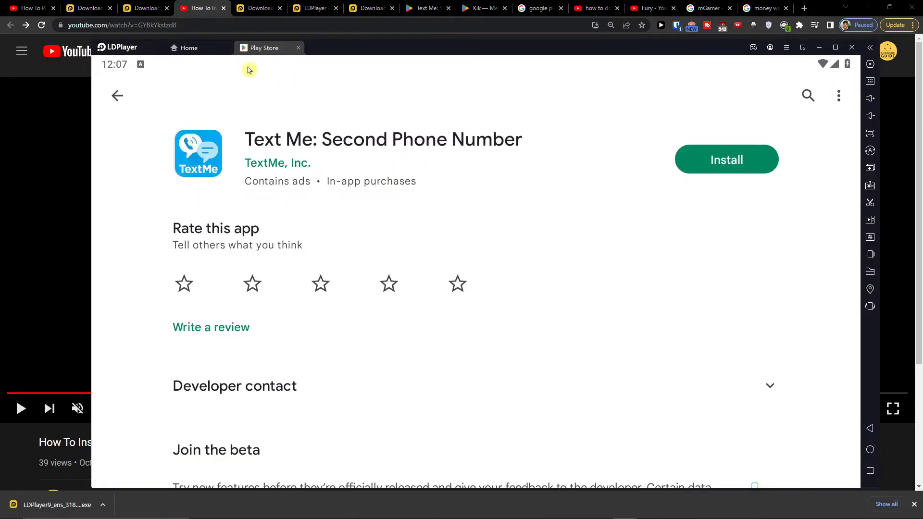
# Step: Search the emulator's Play Store for 'kik' and install Kik — Messaging & Chat App
pyautogui.click(190, 48)
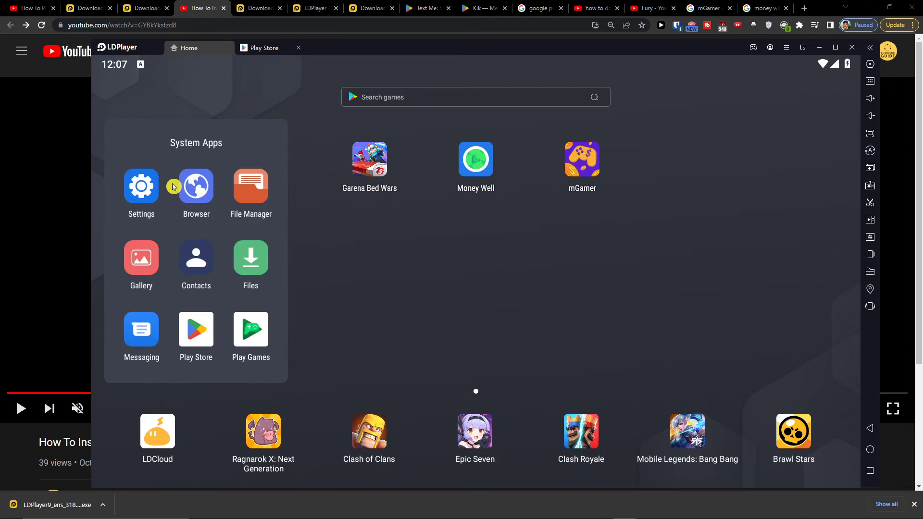
pyautogui.moveTo(195, 328)
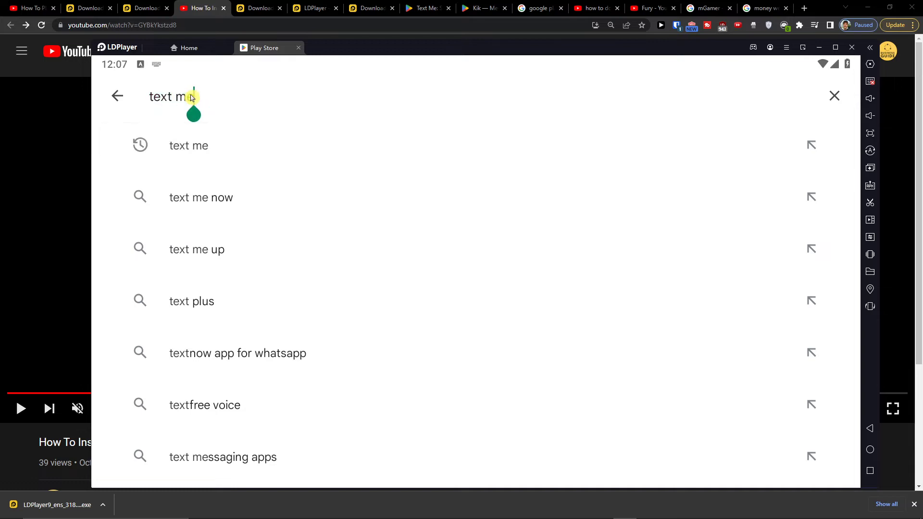
pyautogui.write('kik')
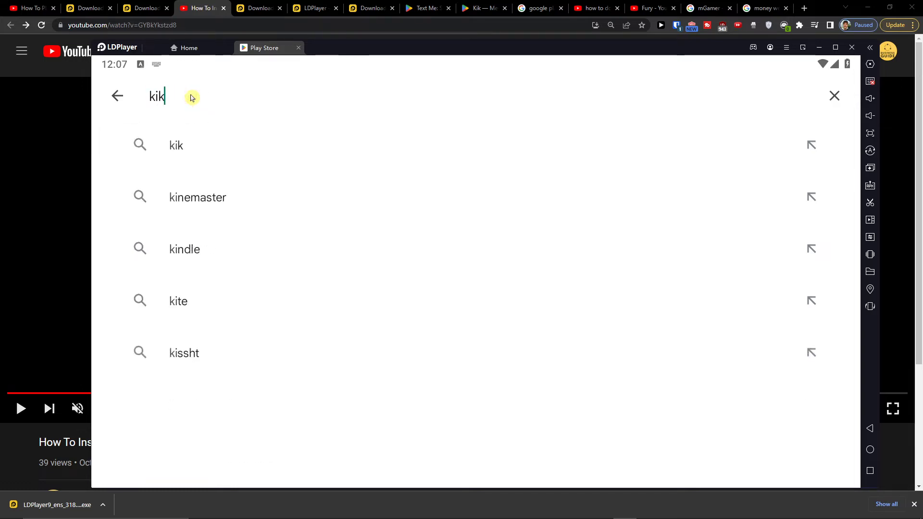
pyautogui.click(175, 145)
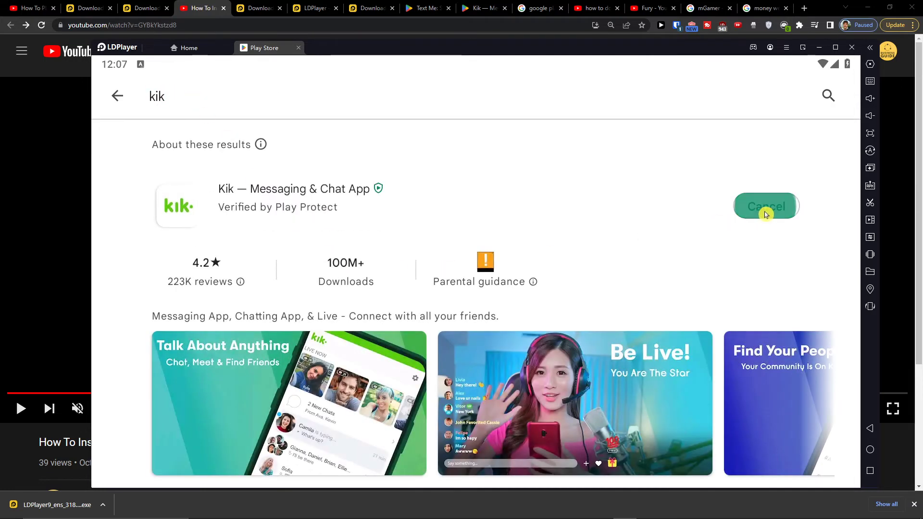
pyautogui.click(766, 206)
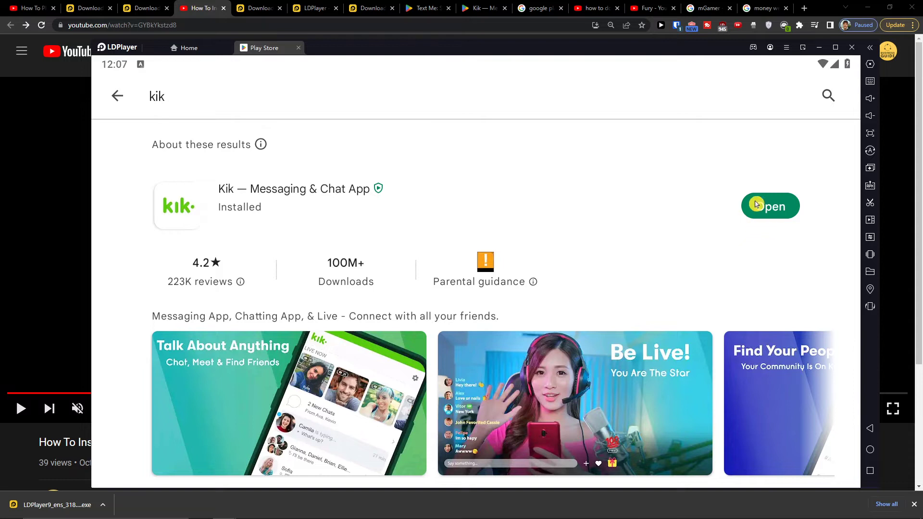
# Step: Launch Kik to its Sign Up / Log In screen, then return to its Play Store listing
pyautogui.click(770, 205)
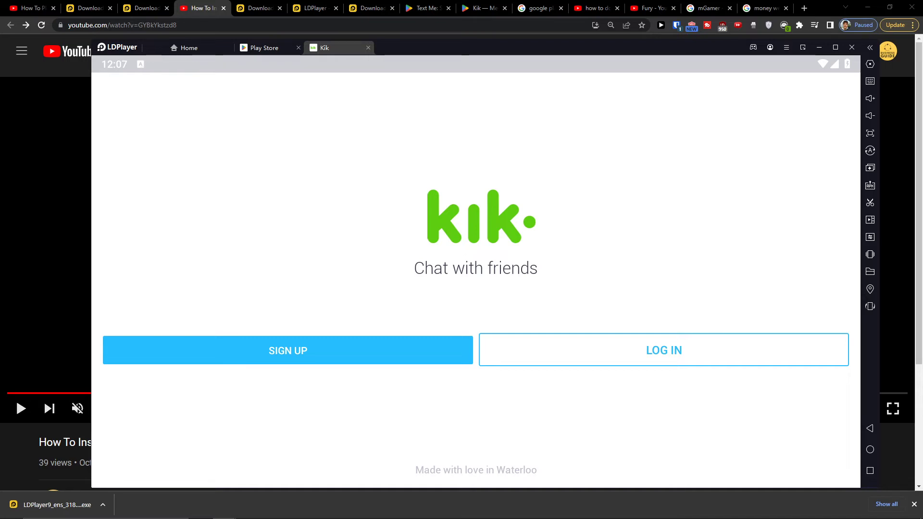
pyautogui.moveTo(490, 471)
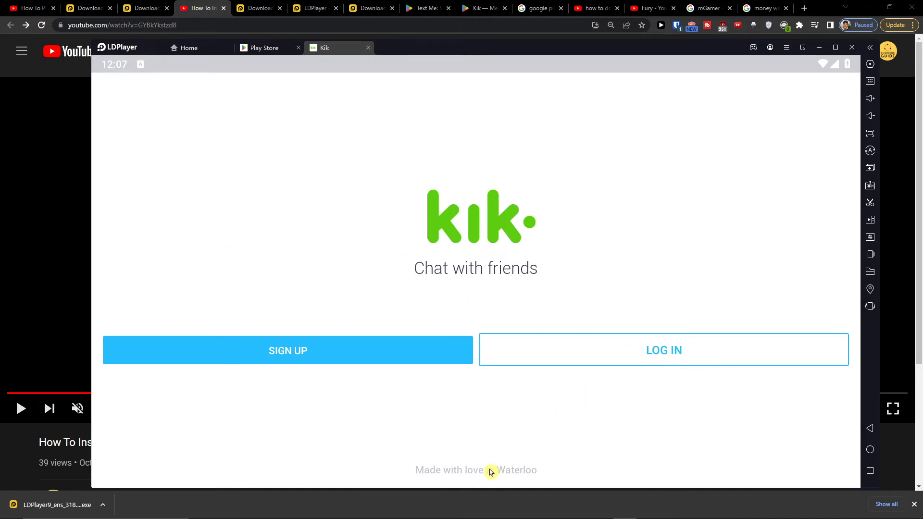
pyautogui.click(287, 349)
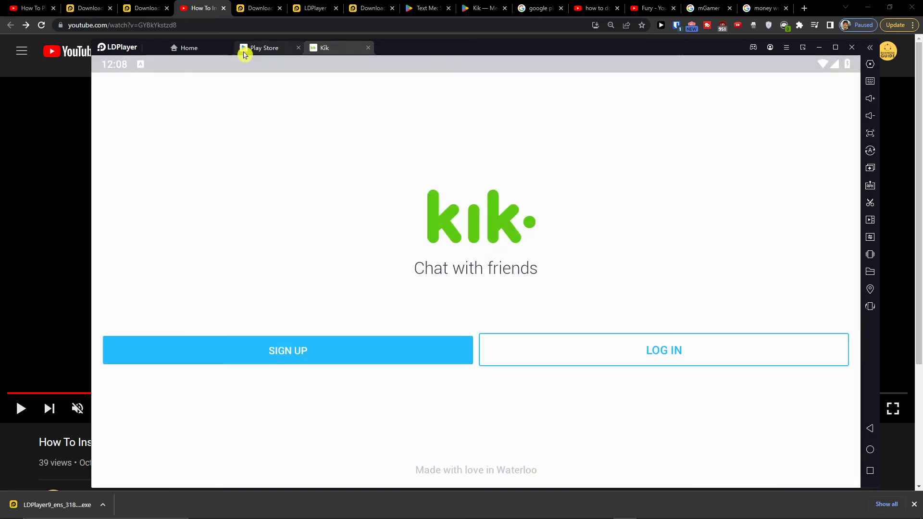
pyautogui.click(263, 48)
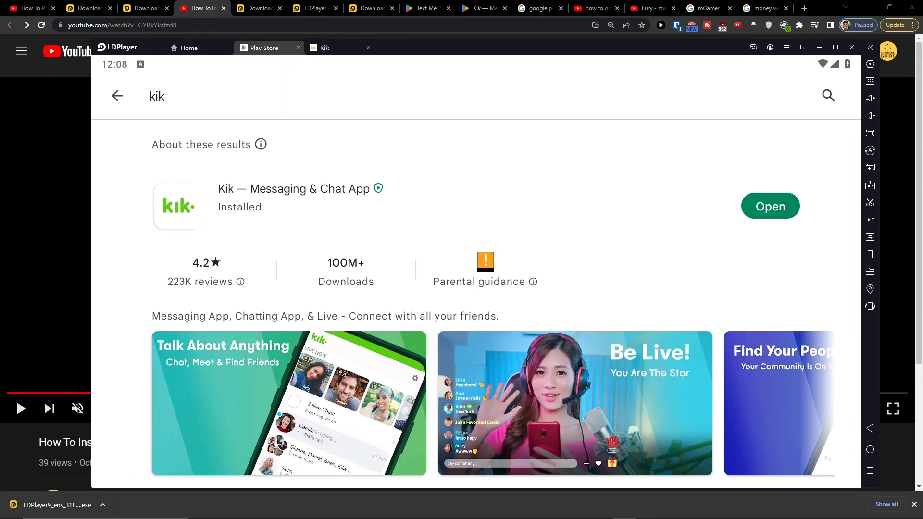